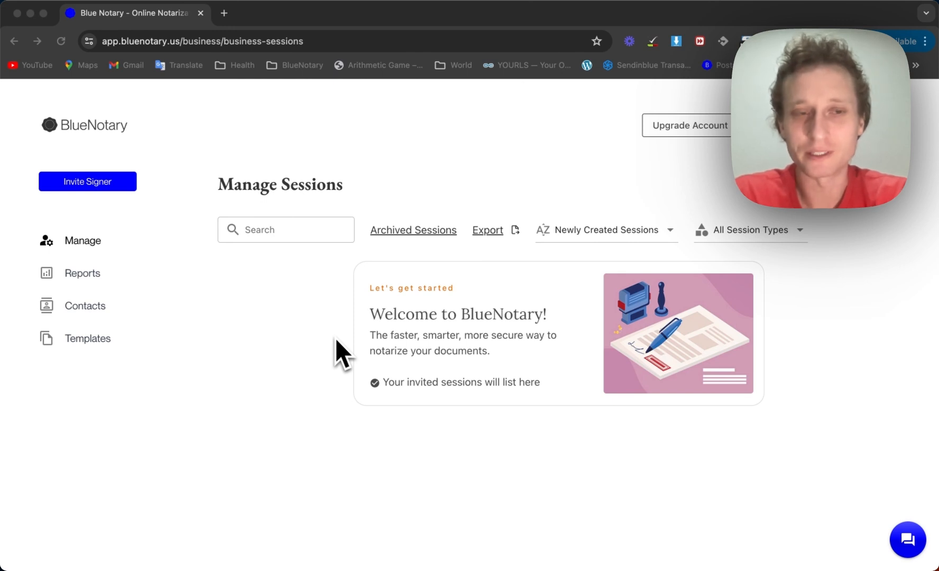
mouse_move(301, 328)
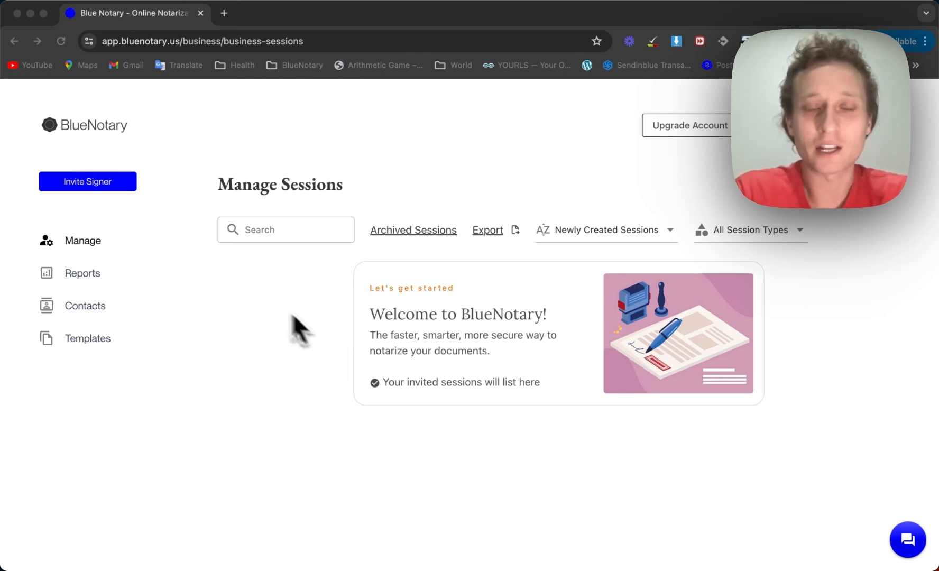
mouse_move(129, 207)
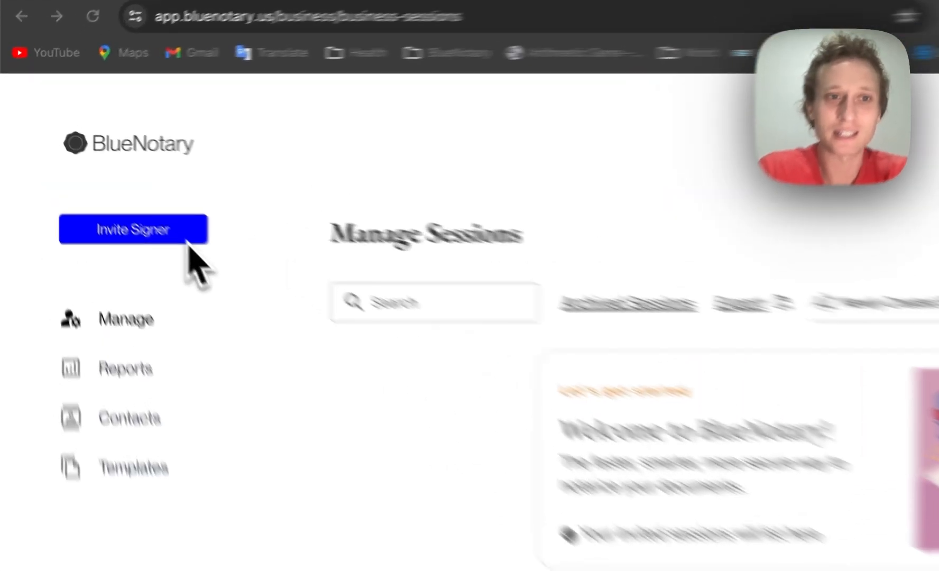
Step: Start inviting a signer and choose eSign as the session type
left_click(133, 229)
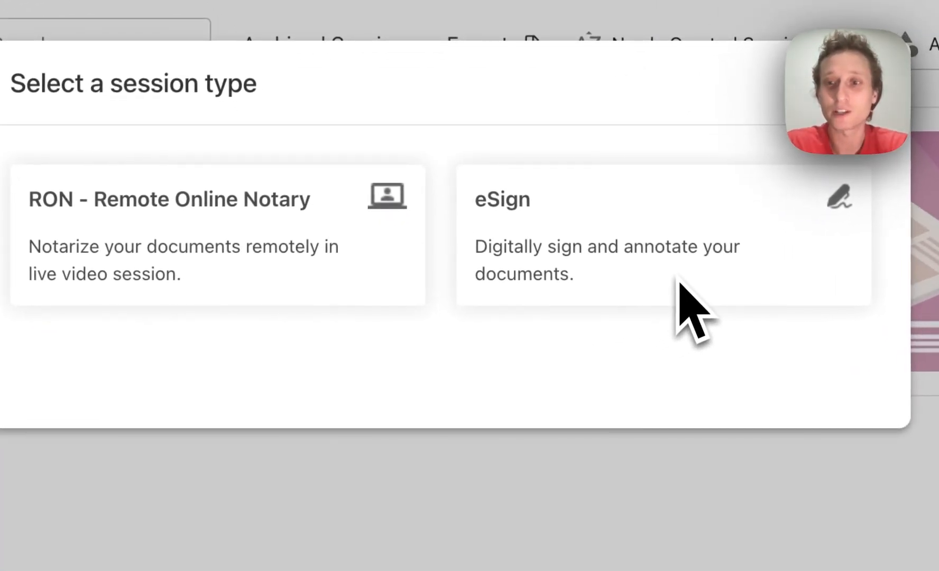
mouse_move(408, 257)
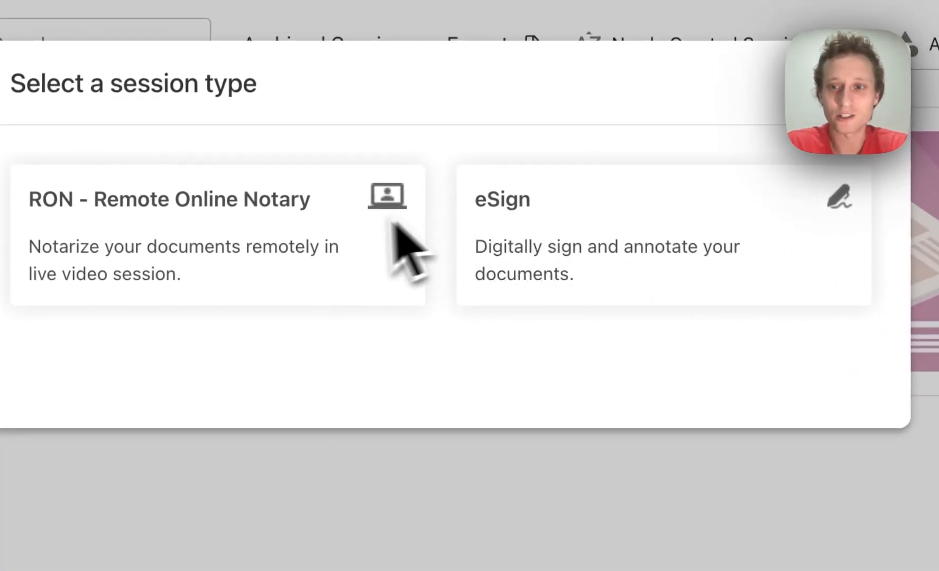
mouse_move(258, 311)
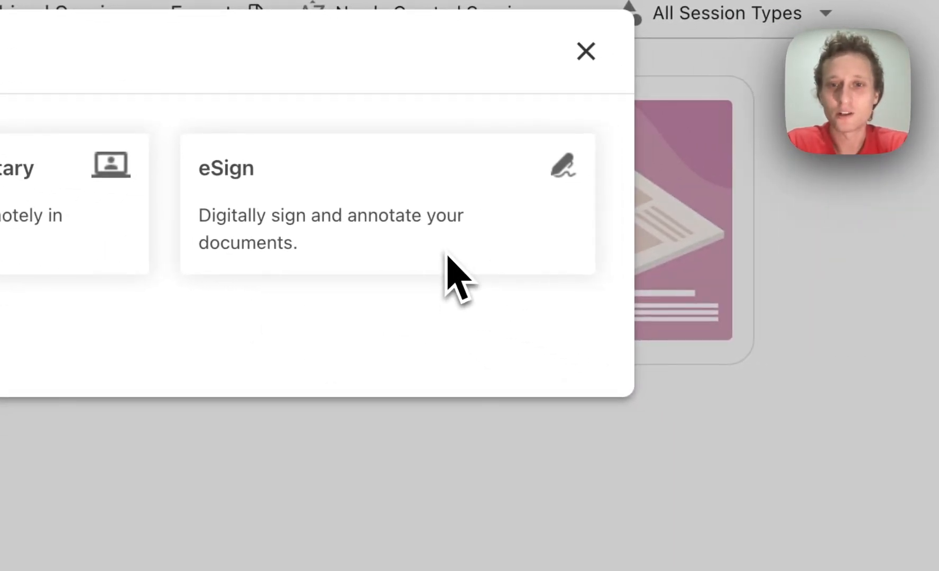
left_click(389, 201)
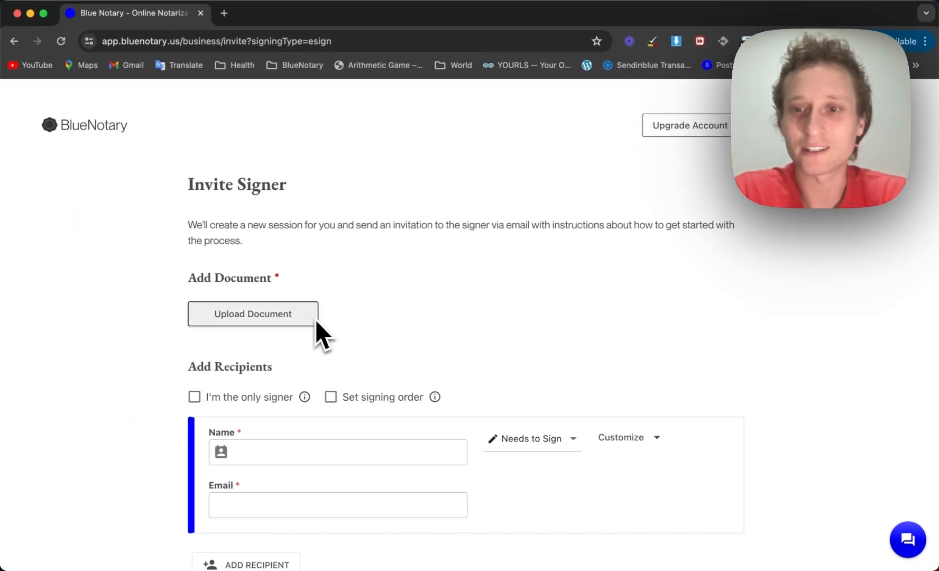
Step: Upload USPSForm1583Fillable.pdf from the Desktop as the session document
left_click(252, 314)
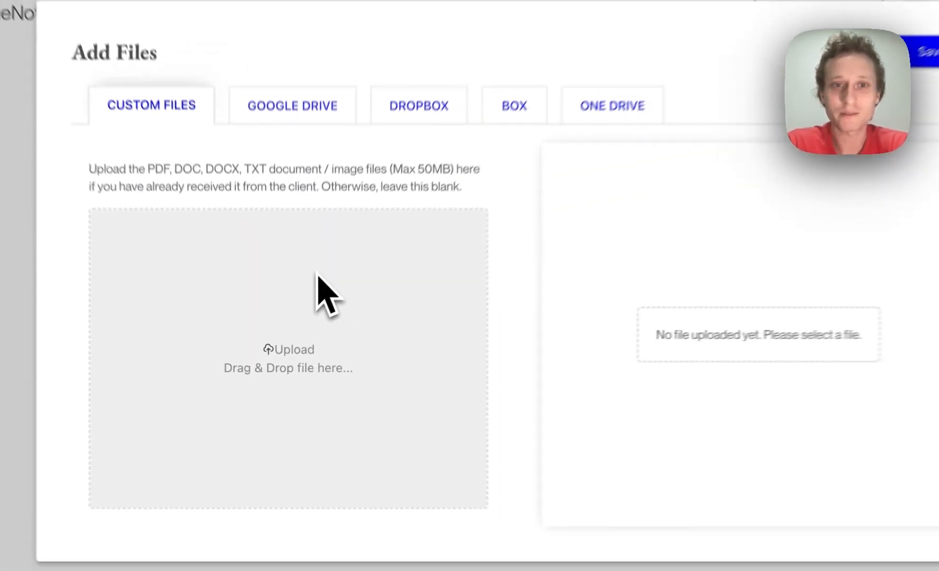
left_click(288, 360)
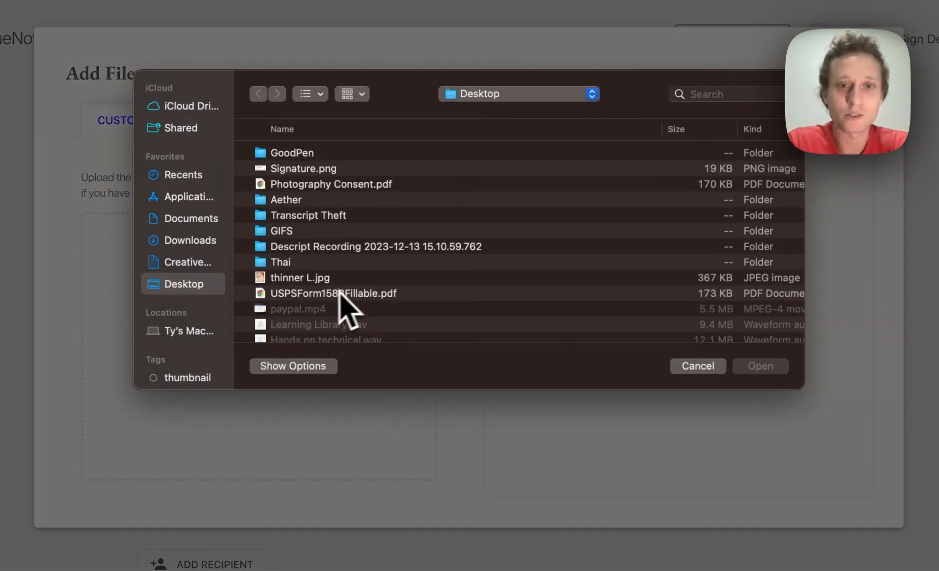
left_click(333, 293)
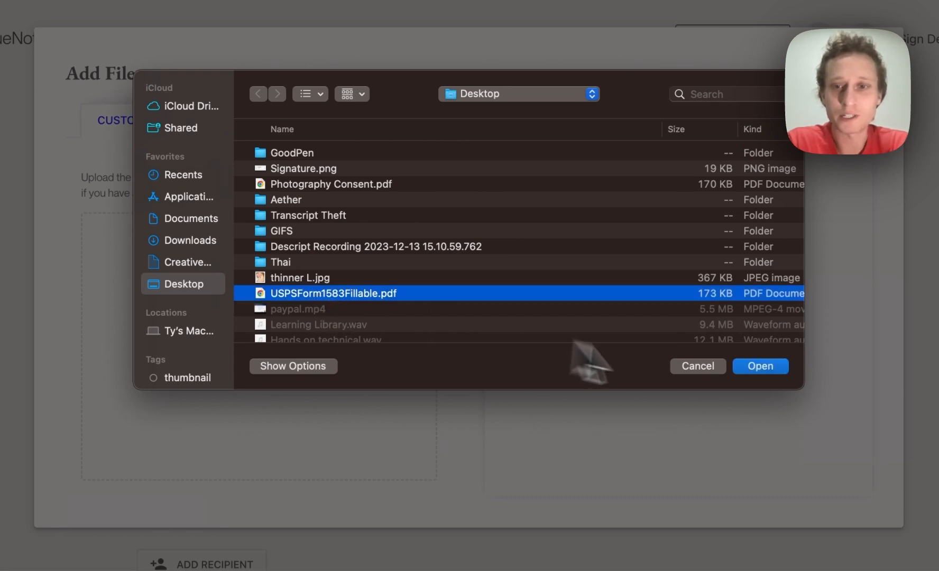
left_click(760, 366)
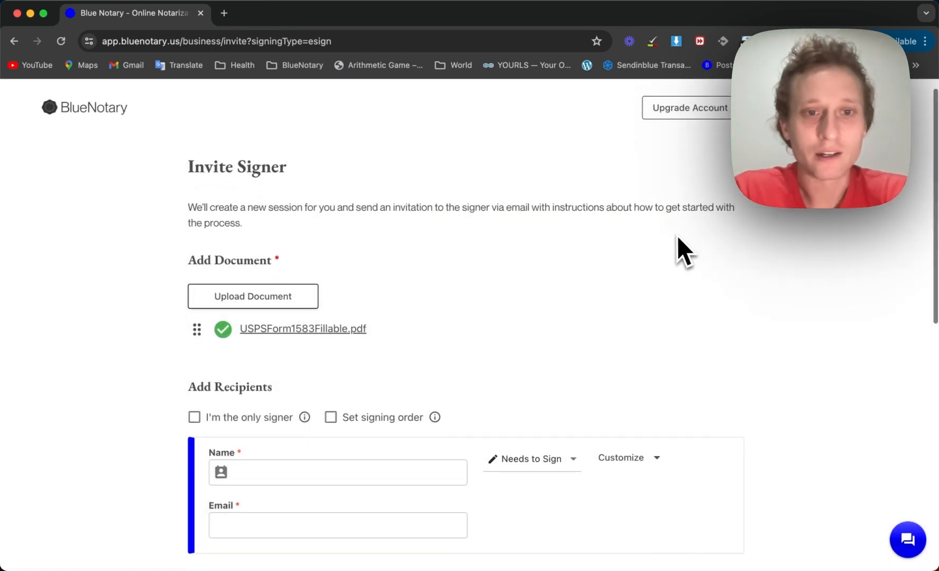
scroll("down", 3)
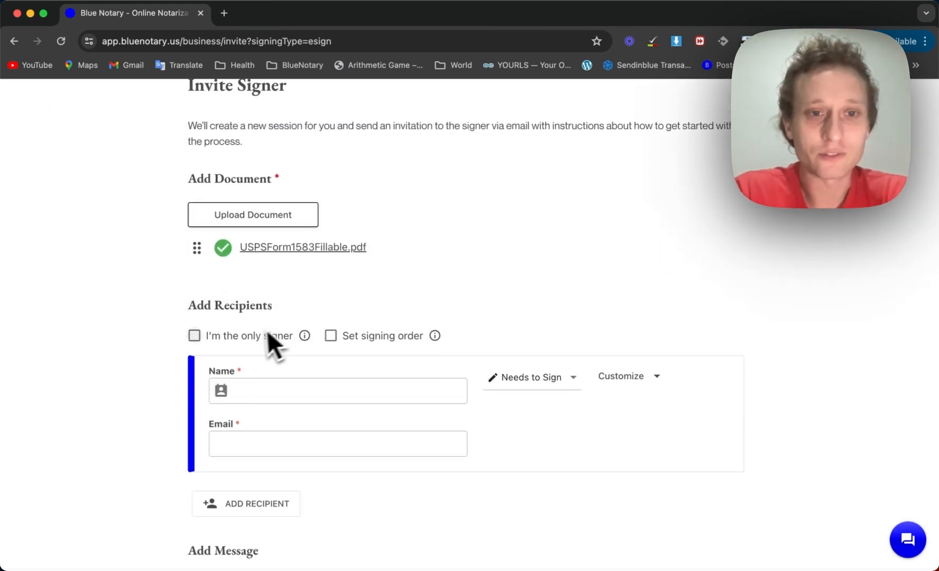
left_click(194, 335)
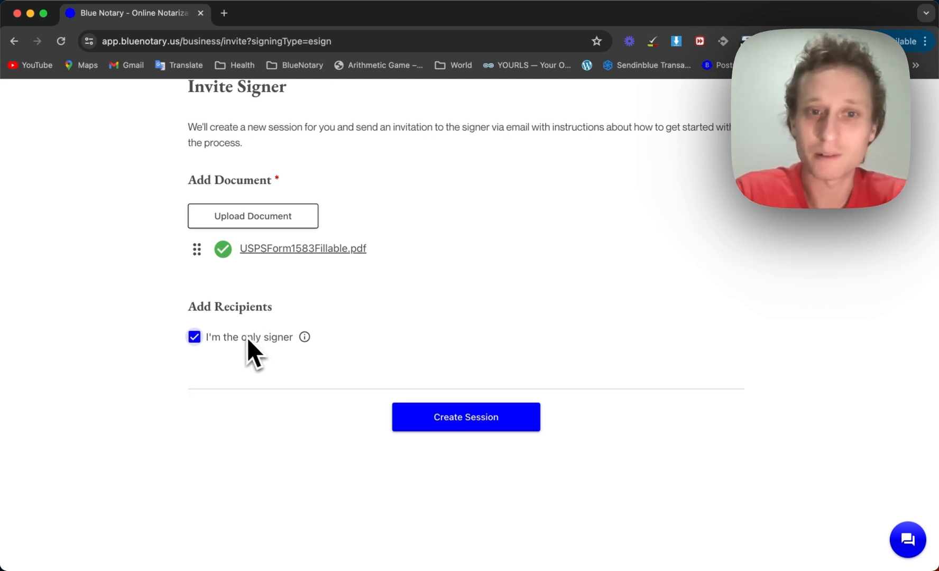
left_click(193, 336)
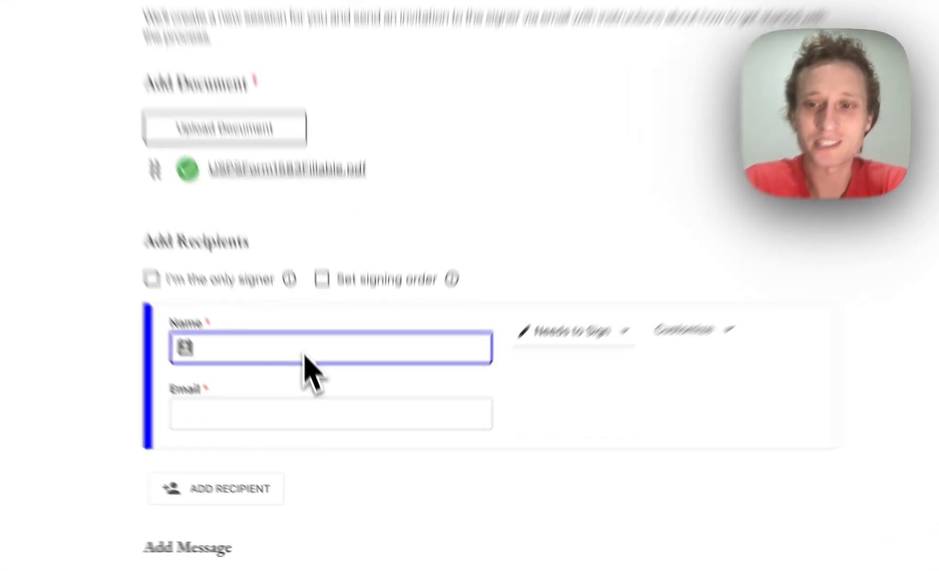
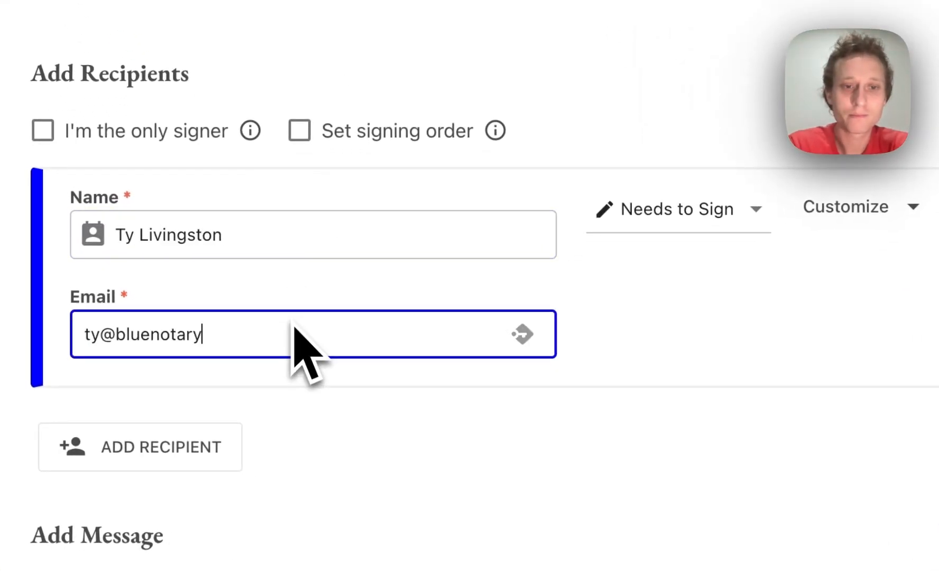
left_click(677, 209)
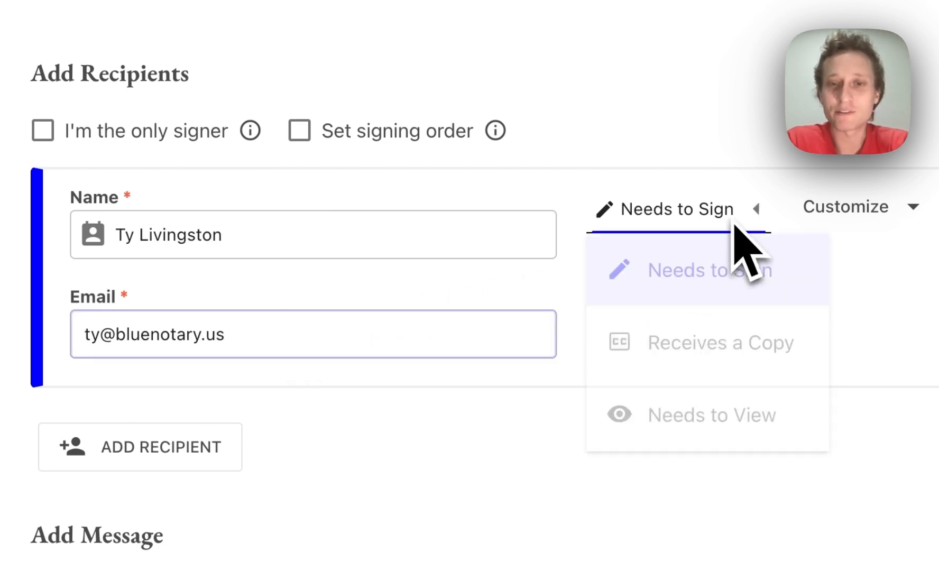
mouse_move(720, 343)
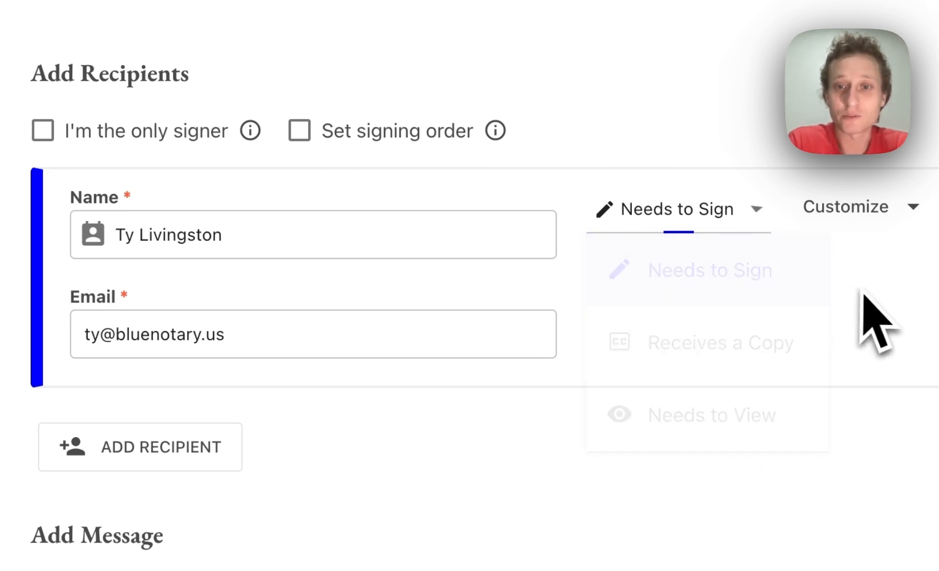
left_click(845, 206)
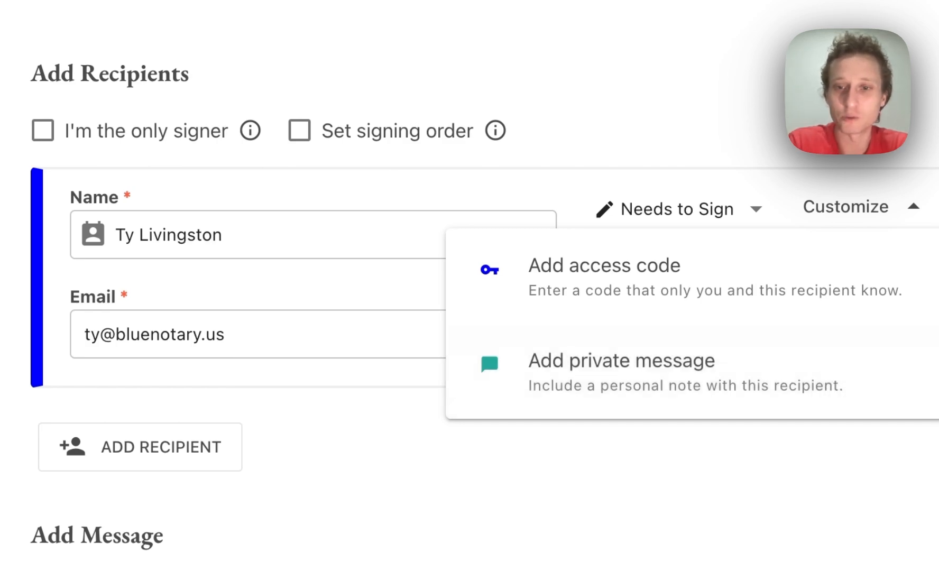
Step: Add a second recipient entry, then remove the extra empty one
left_click(140, 446)
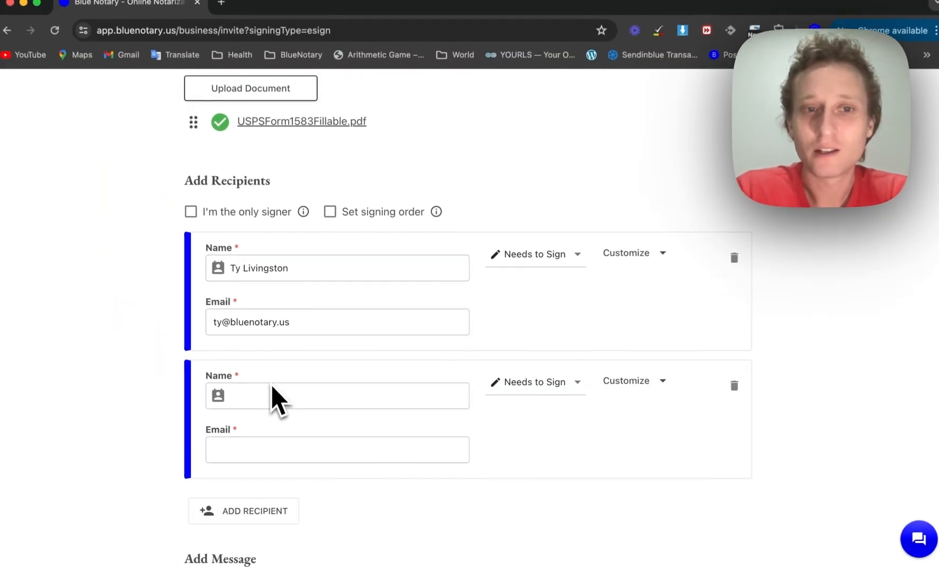
scroll("down", 3)
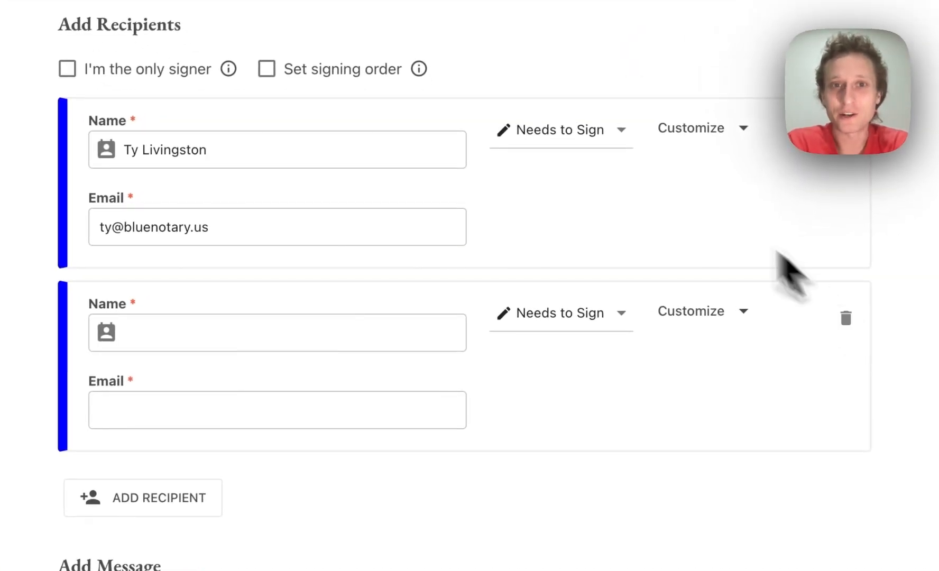
left_click(266, 69)
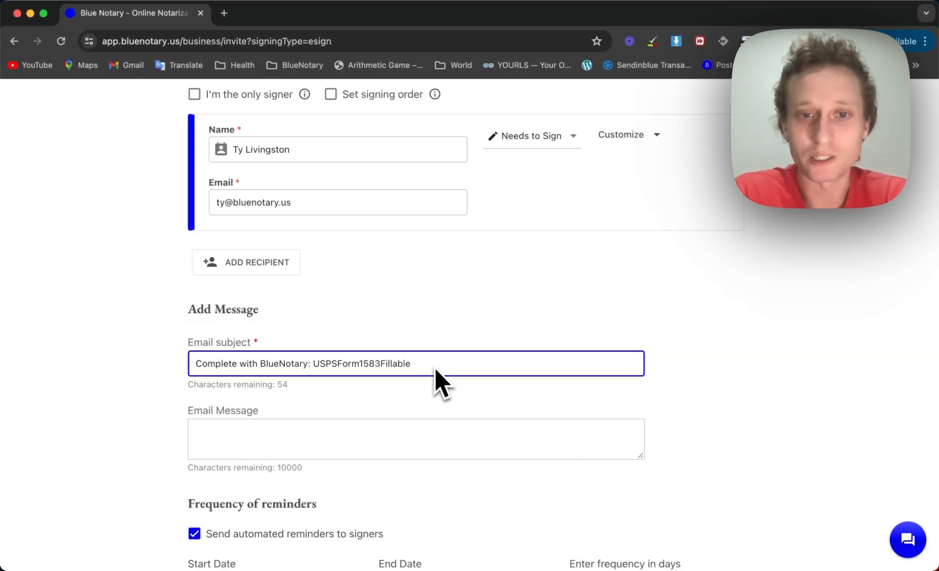
Step: Set the email subject to 'Need this signed today!' and the message to 'Thanks so much!'
type("Need this signed")
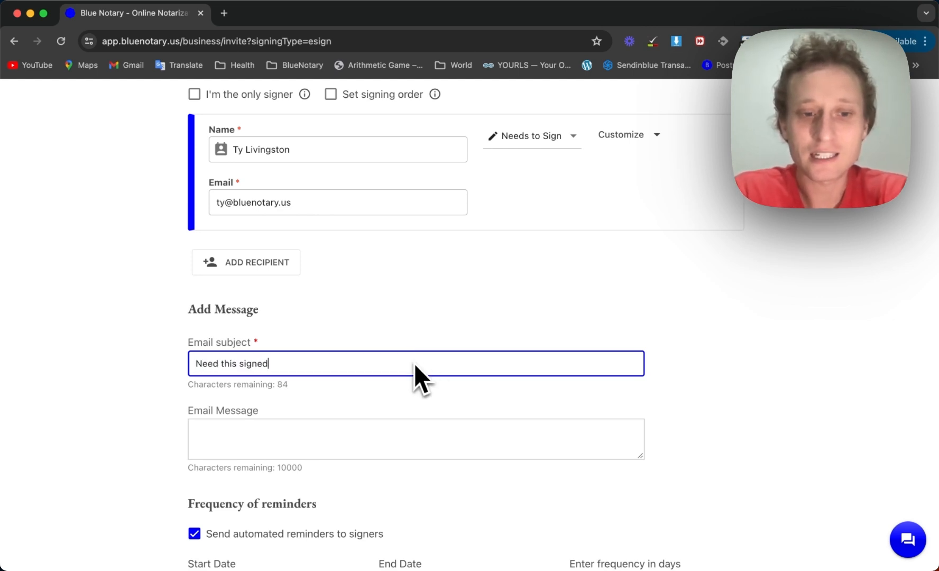
type("today!")
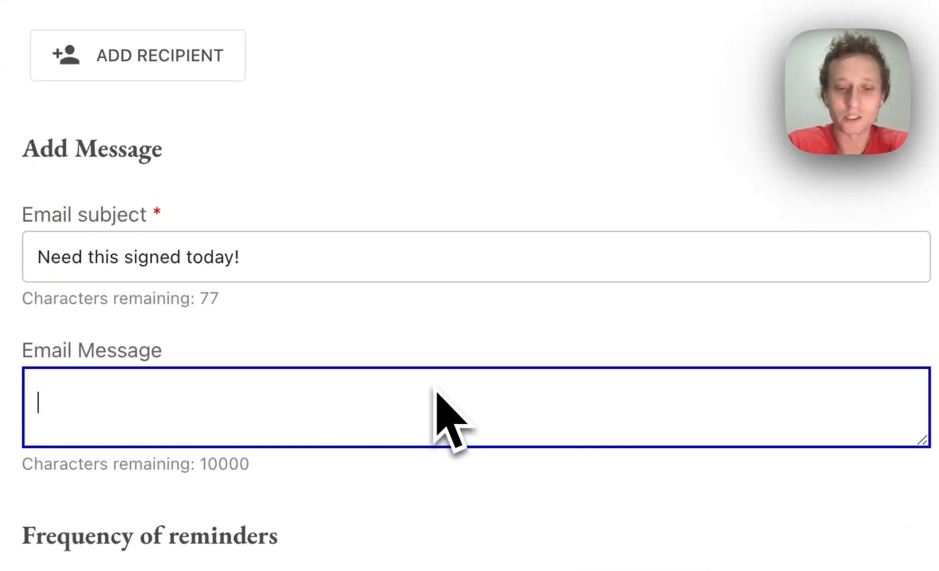
type("Thanks so")
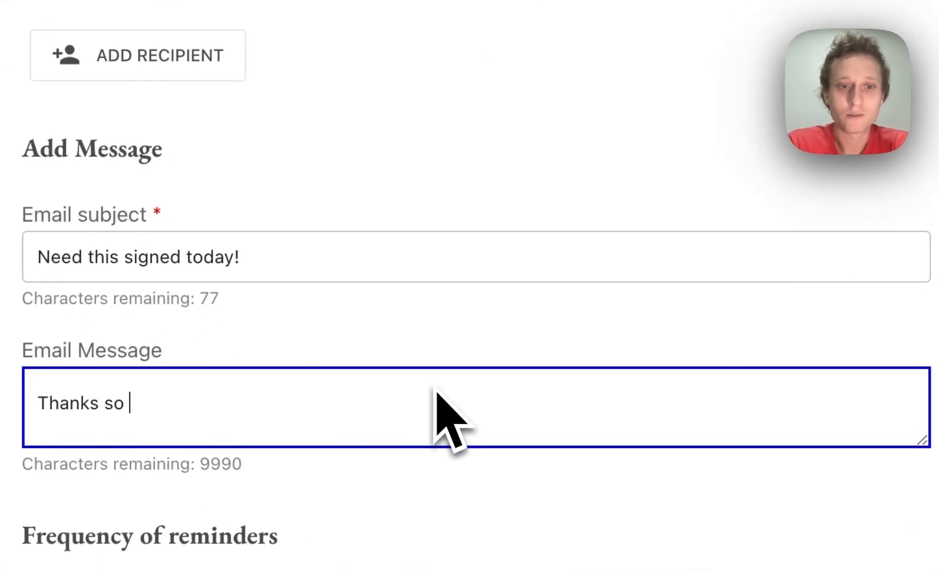
type("much!")
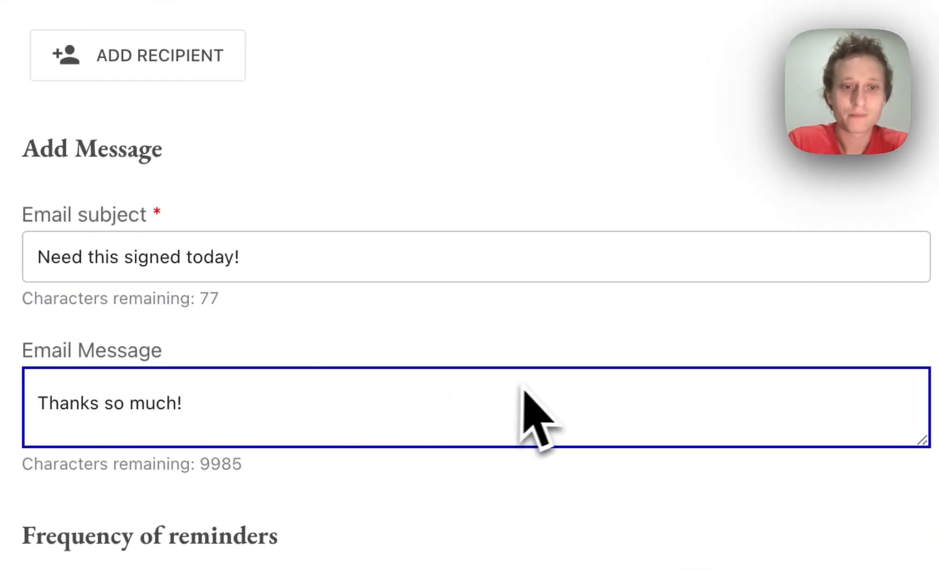
scroll("down", 3)
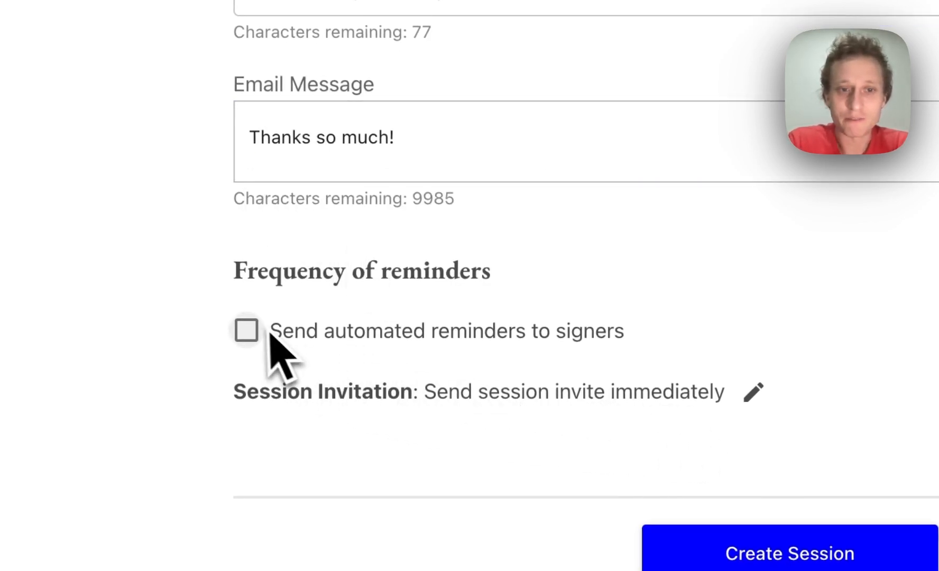
Step: Enable automated signer reminders, confirm the end date, then turn reminders back off
left_click(247, 330)
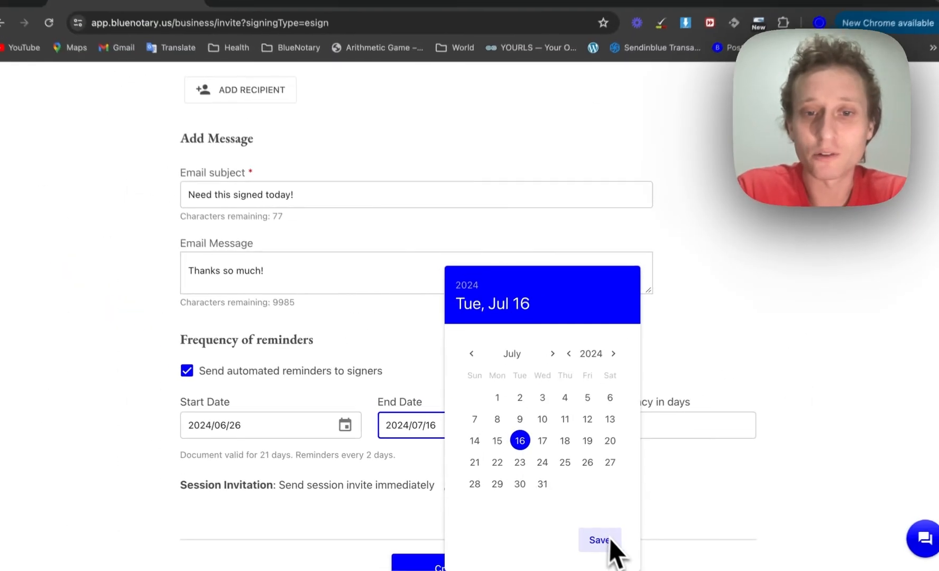
left_click(599, 539)
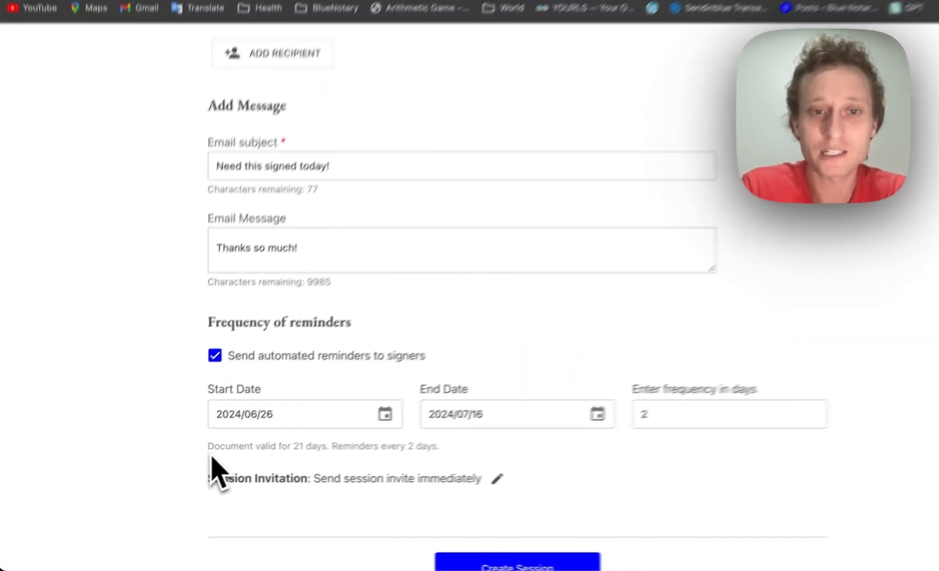
left_click(215, 355)
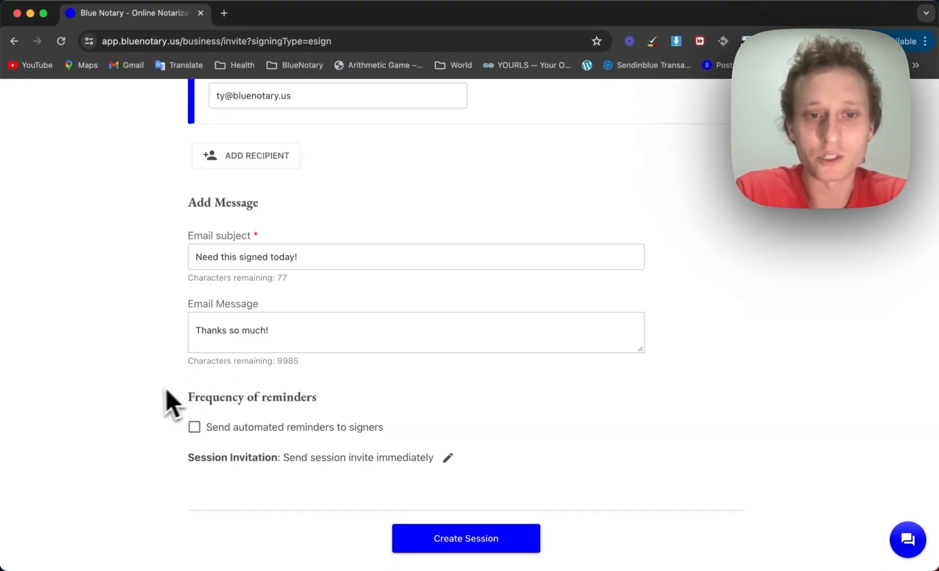
mouse_move(443, 468)
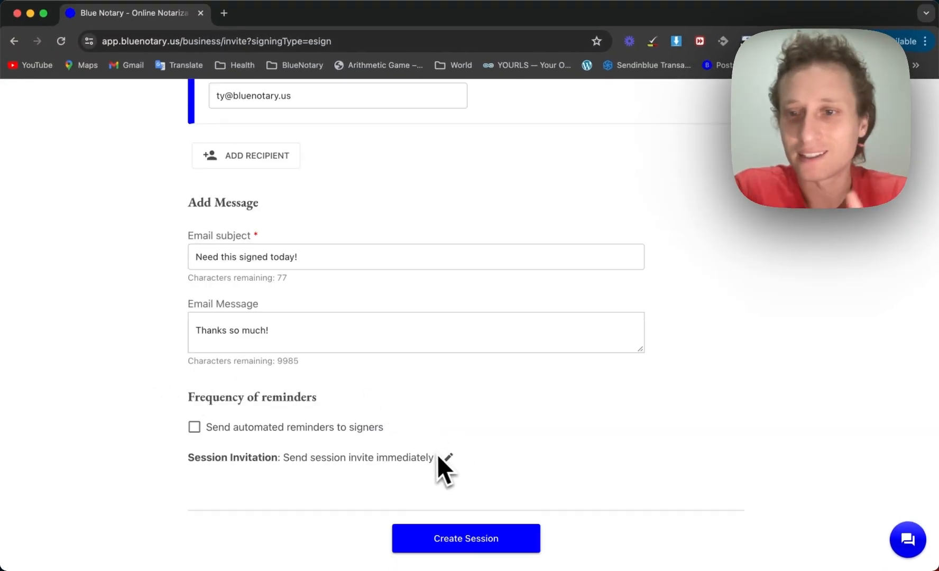
Step: Try the after-pre-tagging option, then save the invitation method as send immediately
left_click(447, 457)
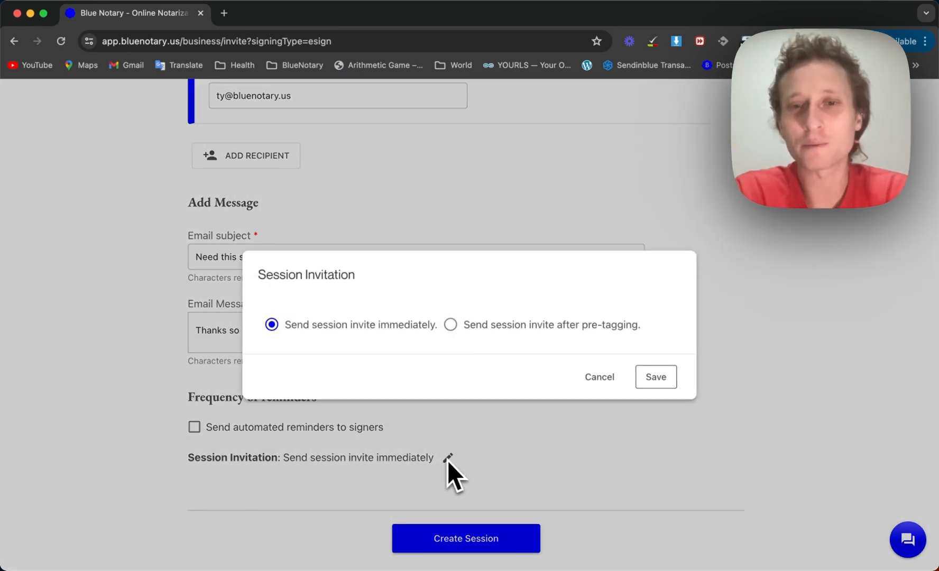
left_click(449, 325)
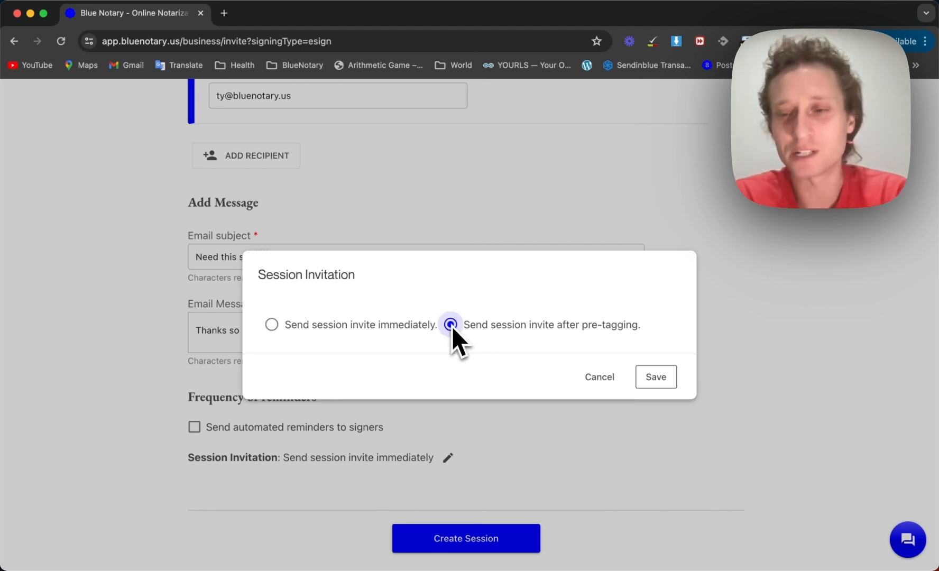
left_click(272, 325)
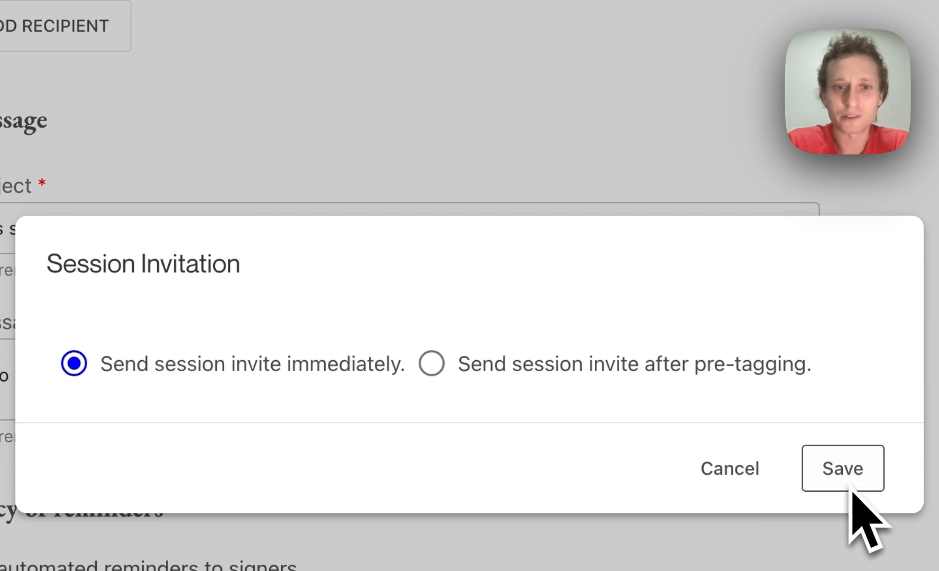
left_click(842, 468)
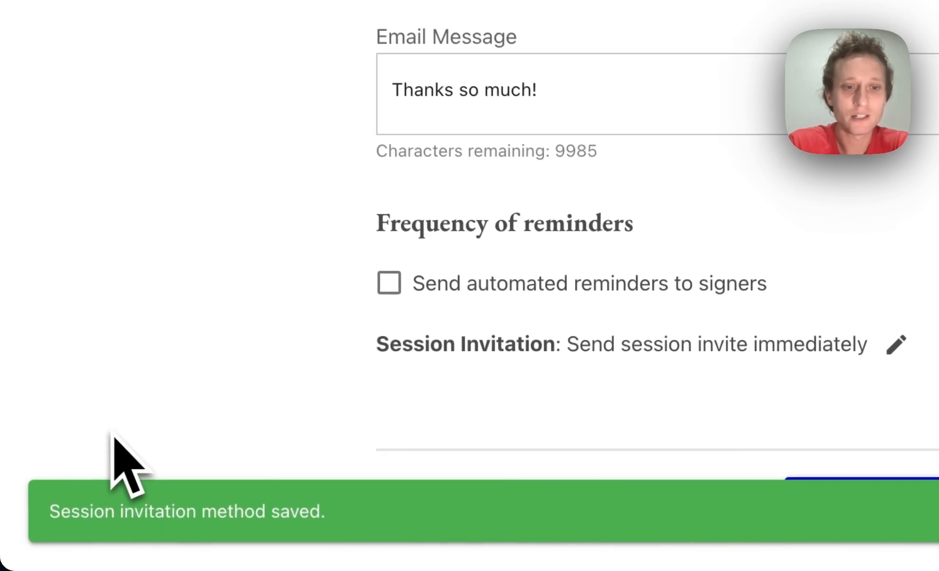
left_click(482, 537)
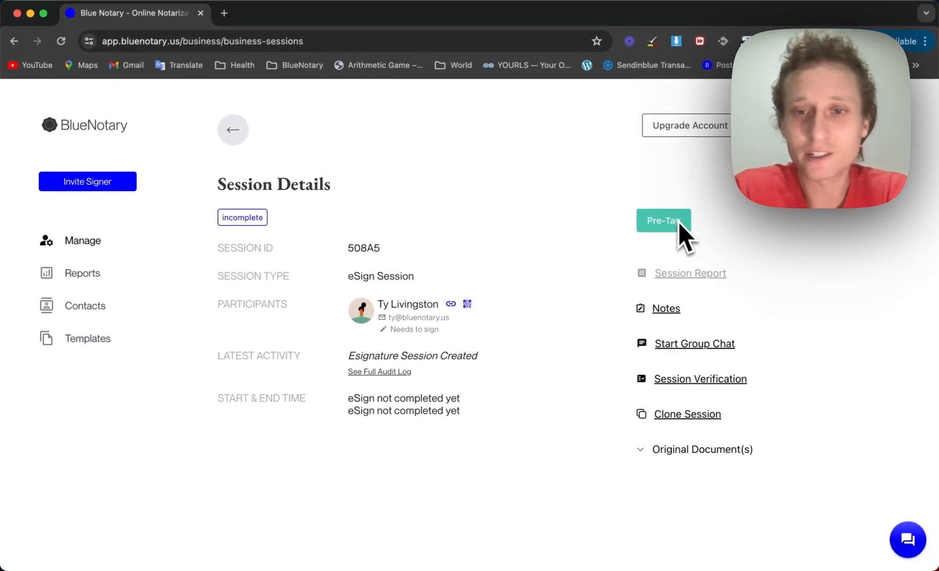
mouse_move(682, 353)
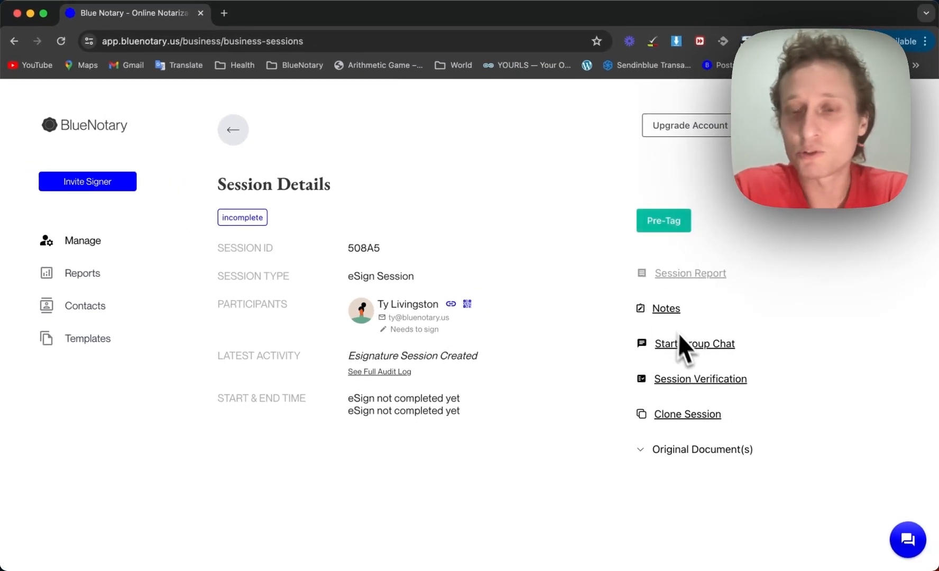
mouse_move(685, 362)
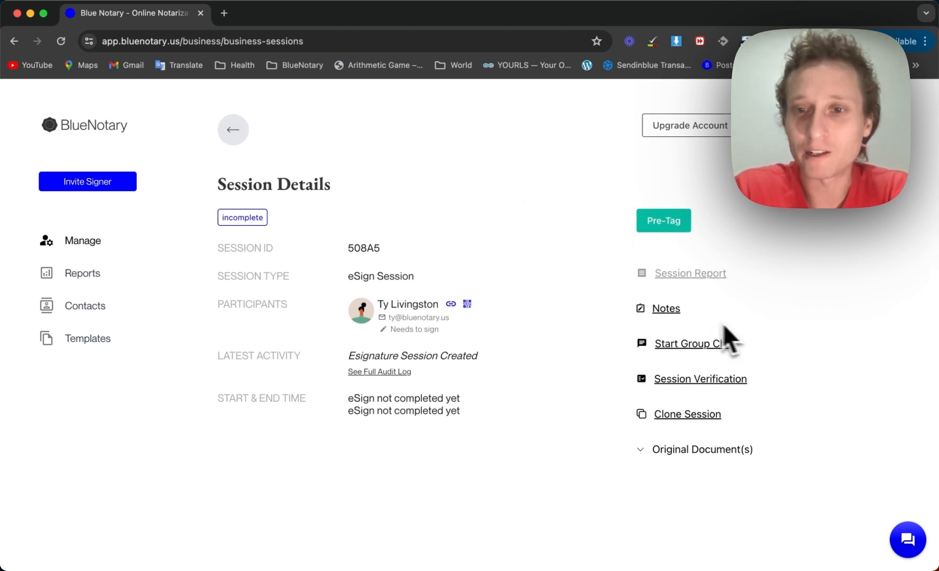
mouse_move(644, 293)
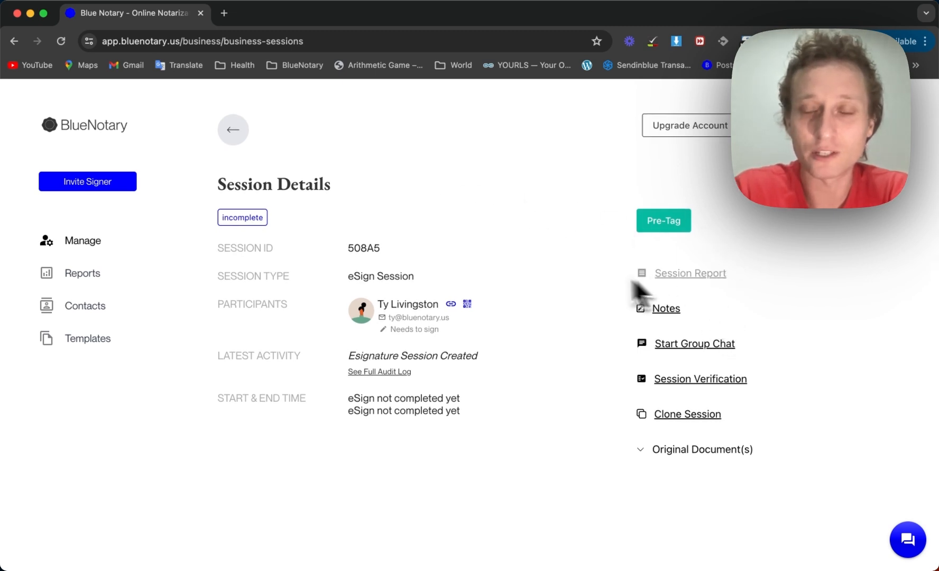
Step: Return from Session Details to Manage Sessions, where session 508A5 is listed as unsigned
left_click(233, 129)
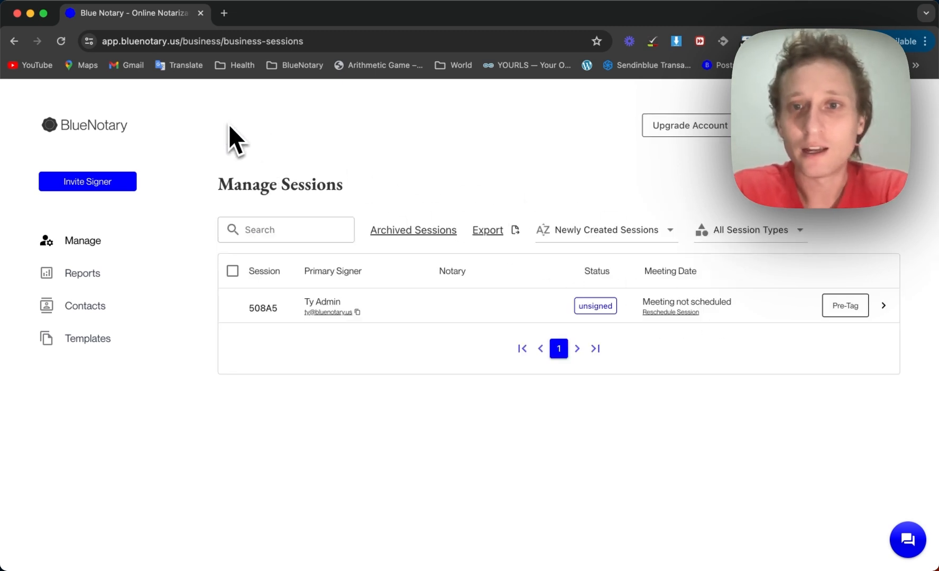
mouse_move(326, 418)
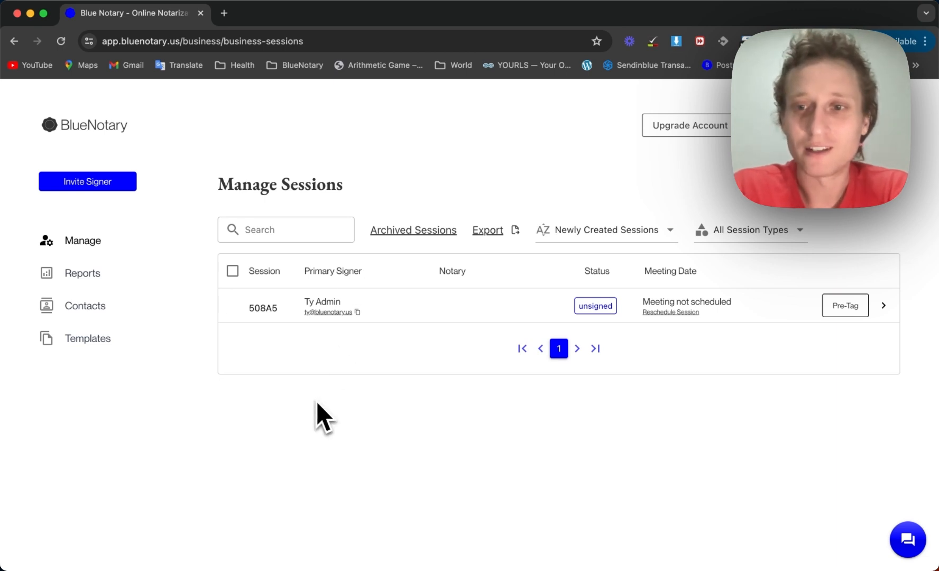